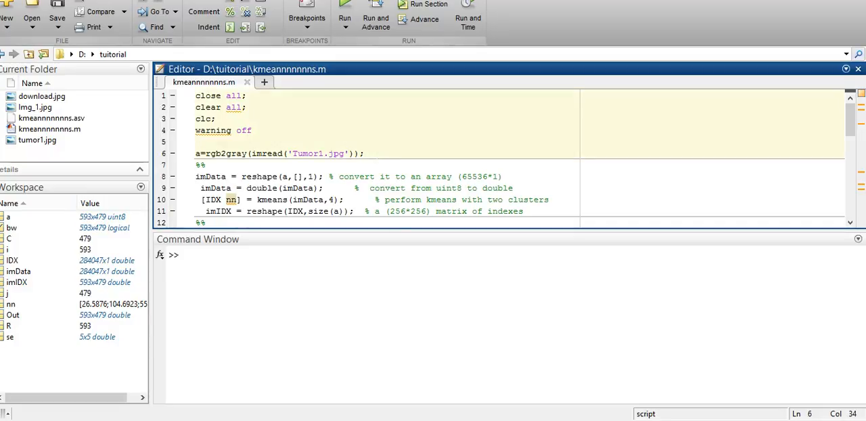
- Add 'figure,imshow(a)' on line 7 to display the grayscale MRI image
type("figure,i")
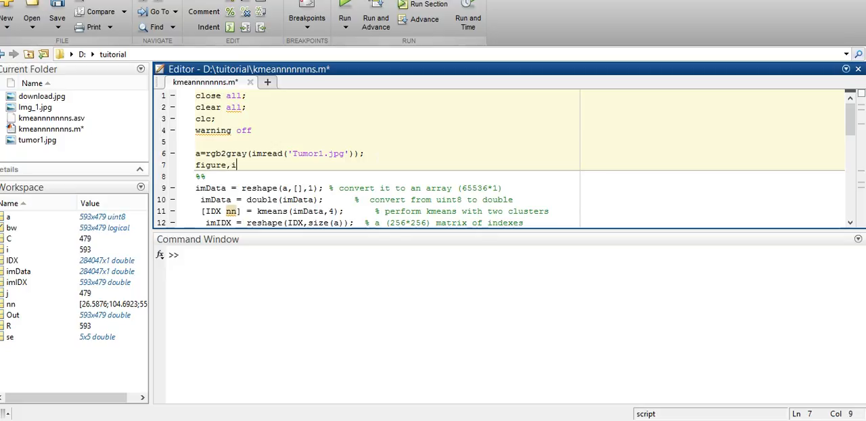
type("mshow()")
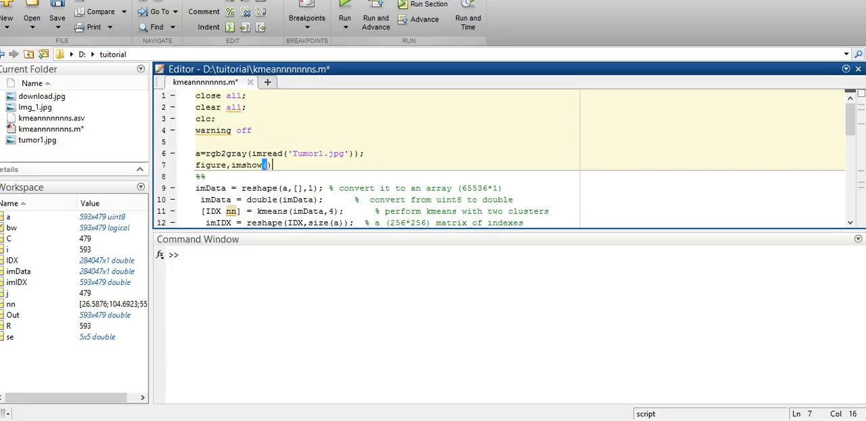
type("a")
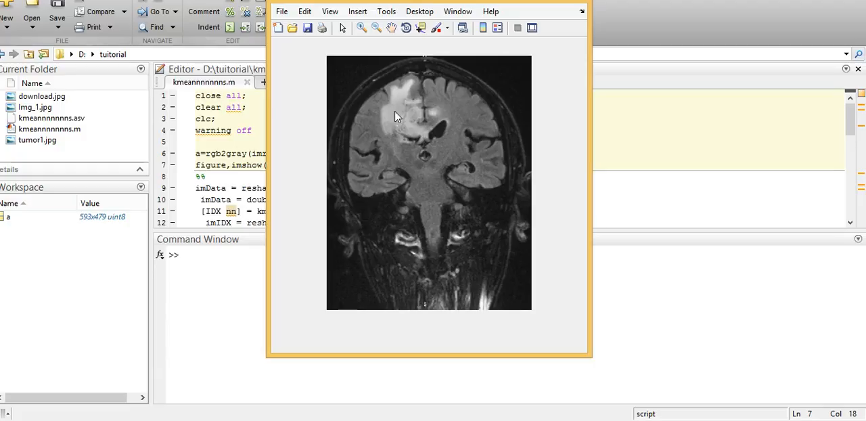
mouse_move(370, 137)
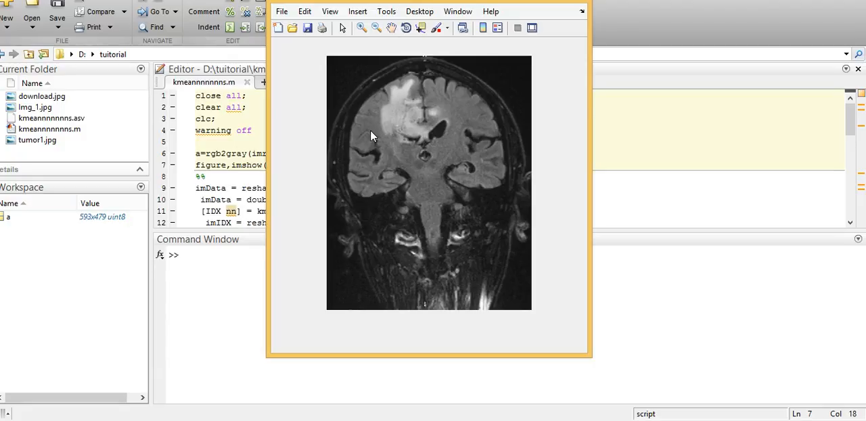
mouse_move(381, 82)
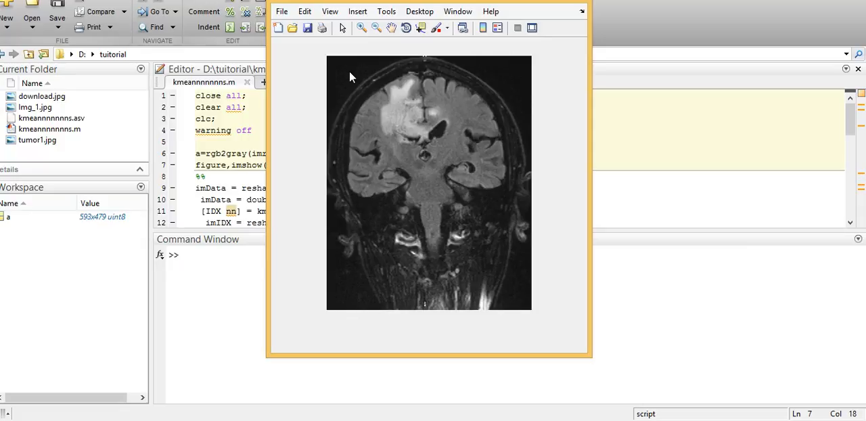
mouse_move(408, 185)
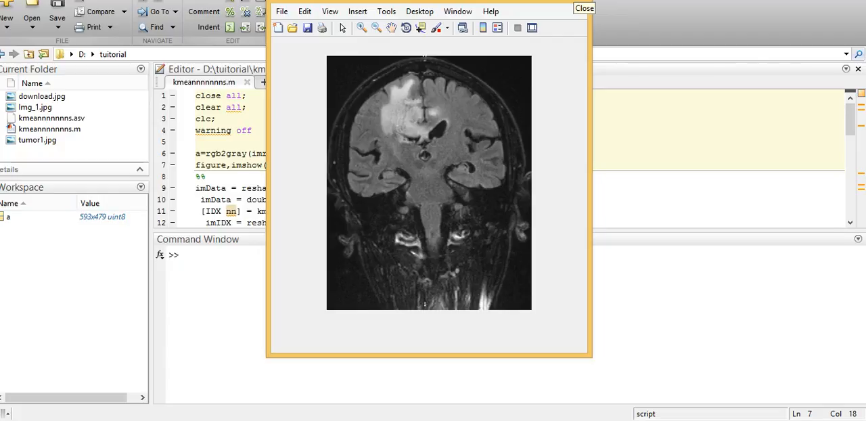
- Close the grayscale brain MRI figure after viewing it
left_click(583, 8)
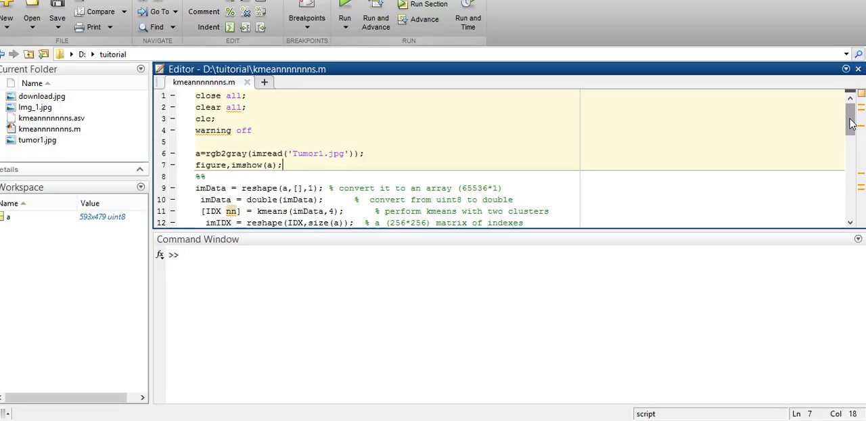
- Run the k-means section on line 9 to cluster the MRI into four groups
scroll("down", 3)
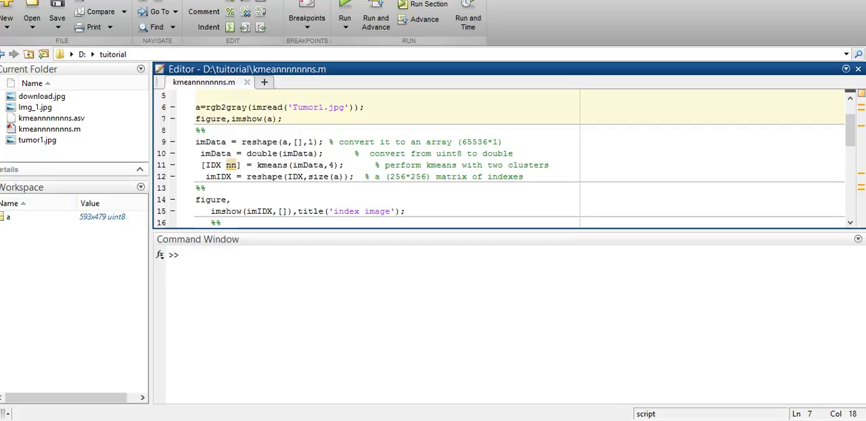
left_click(283, 119)
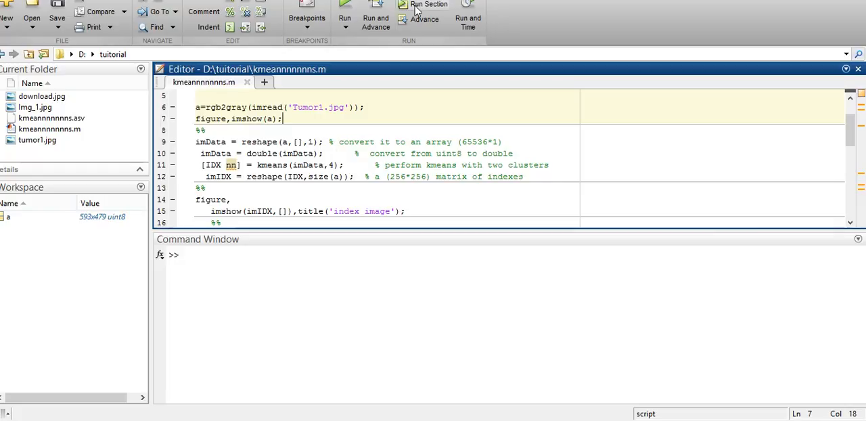
left_click(428, 8)
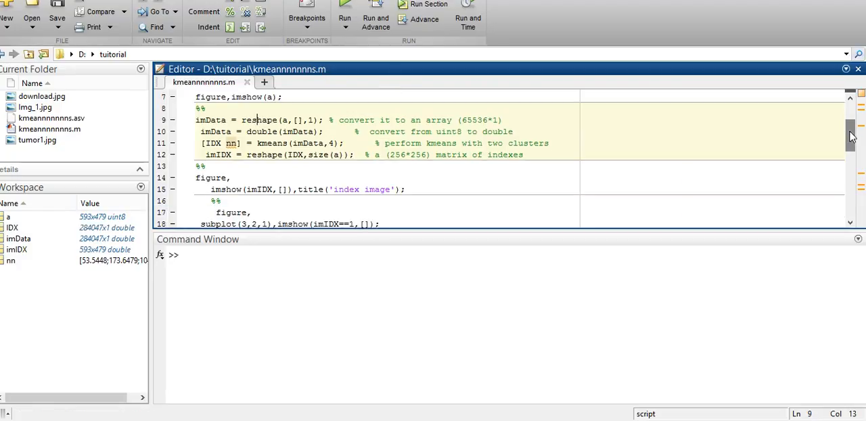
scroll("down", 3)
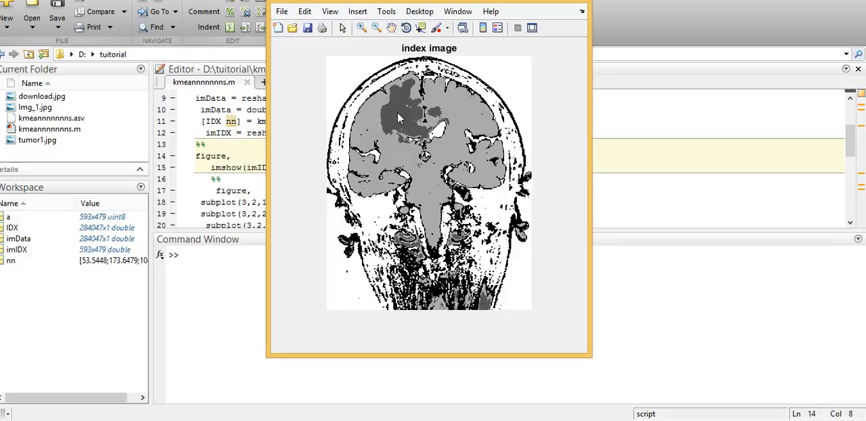
mouse_move(372, 125)
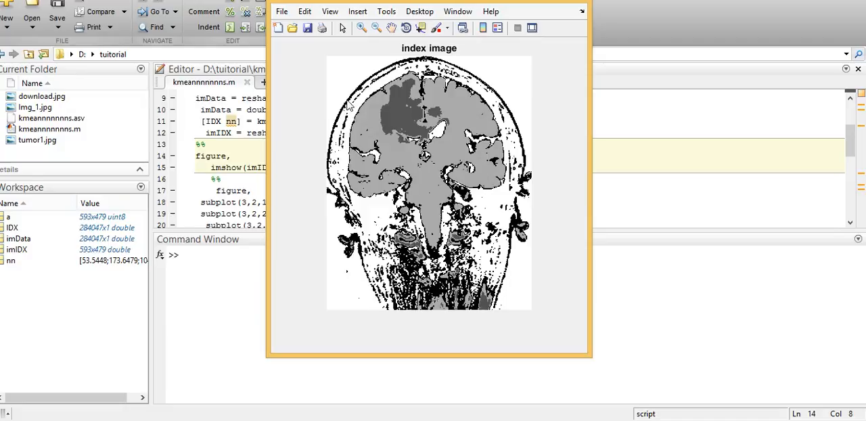
mouse_move(529, 48)
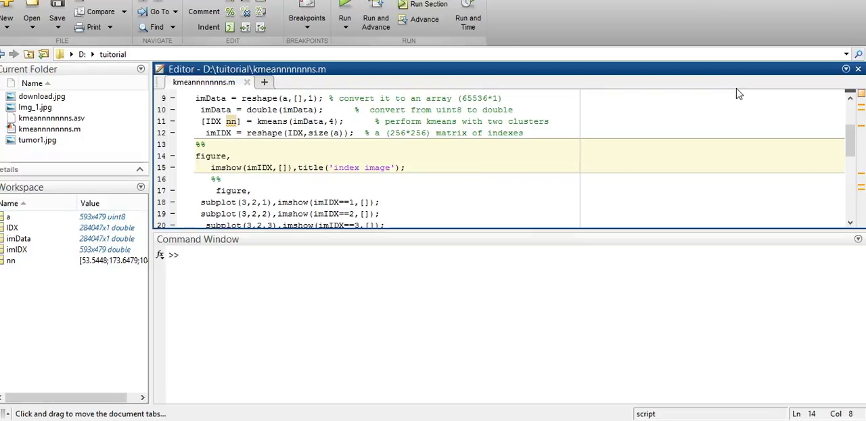
- Run the subplot section (lines 17–21) showing four binary cluster masks
scroll("down", 3)
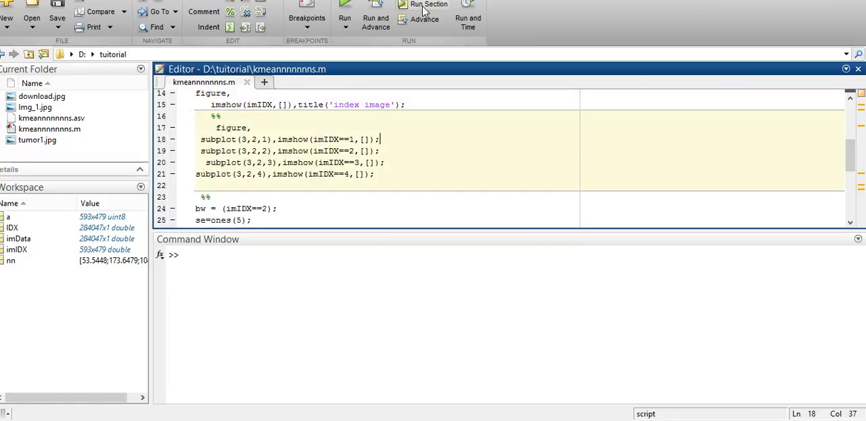
left_click(428, 4)
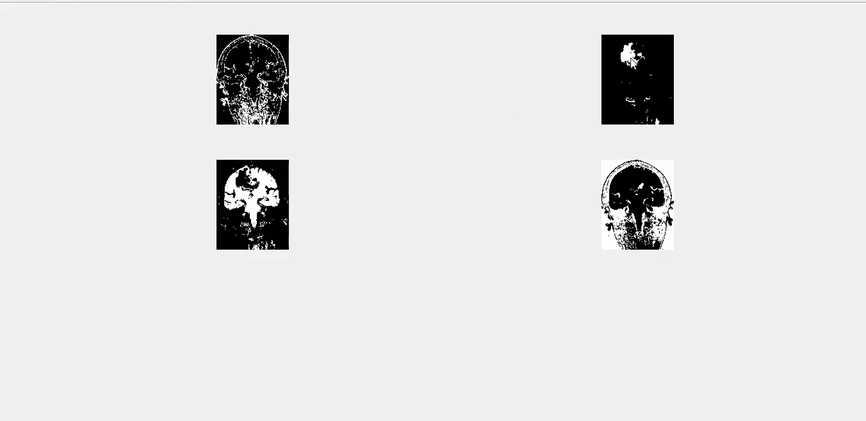
mouse_move(294, 208)
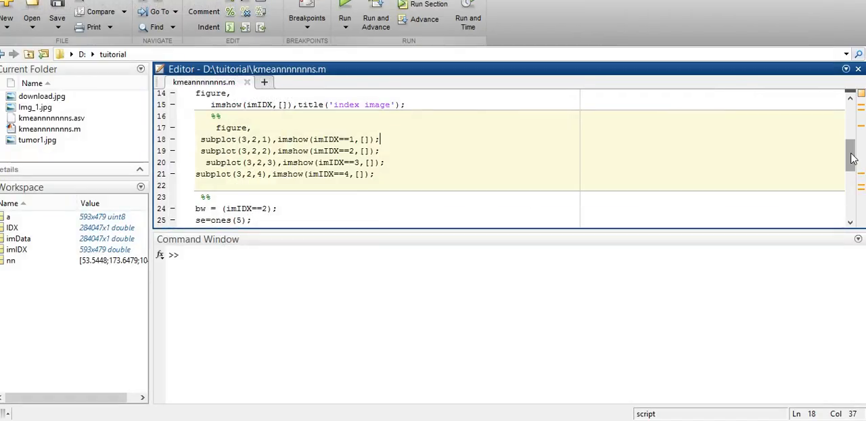
- Run the bw = (imIDX==2) section to display the cleaned cluster-2 tumor mask
scroll("down", 3)
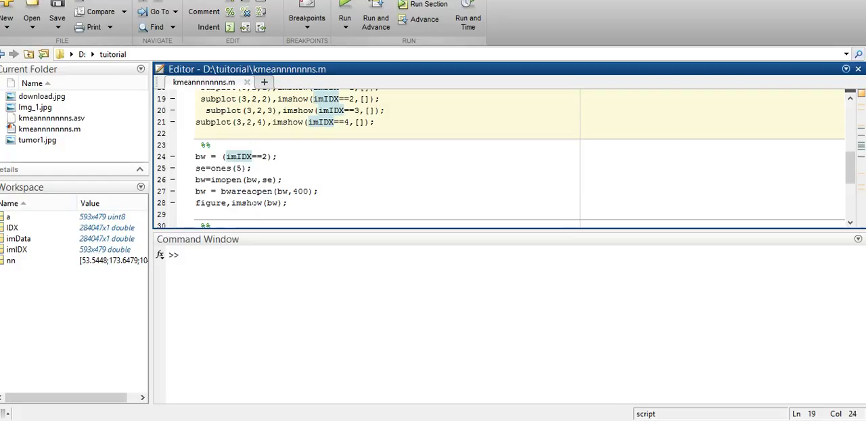
left_click(429, 4)
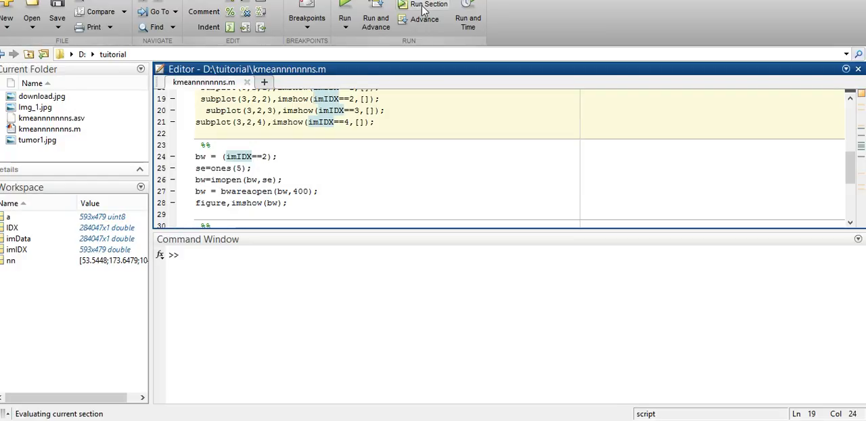
left_click(428, 7)
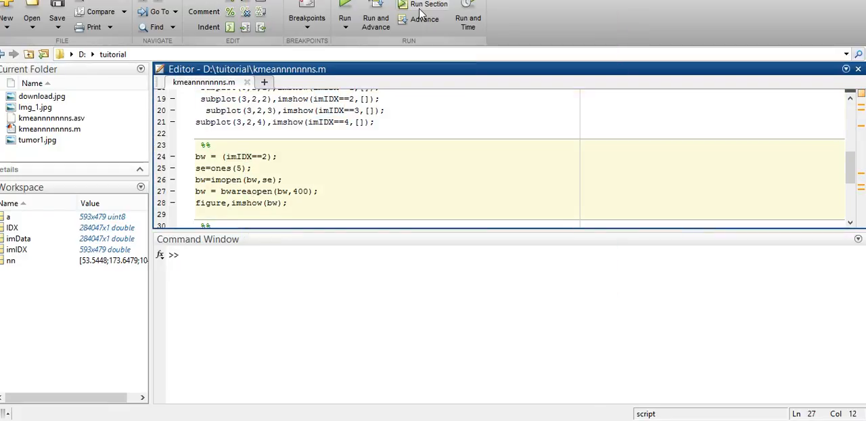
left_click(429, 13)
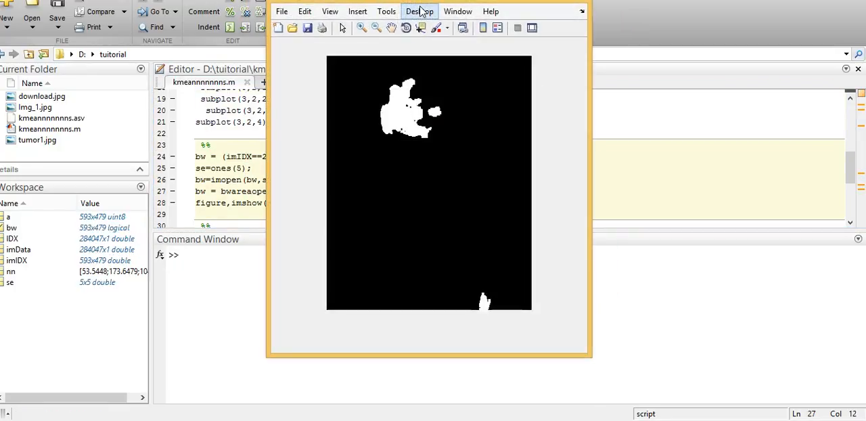